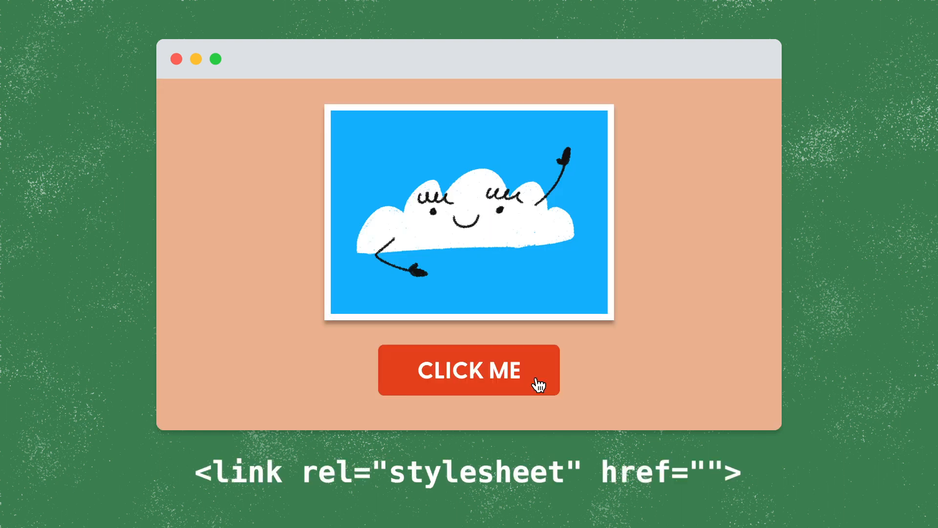
Step: Expand the pages folder to reveal about.html, select index.html, and switch to Sublime Text
left_click(468, 369)
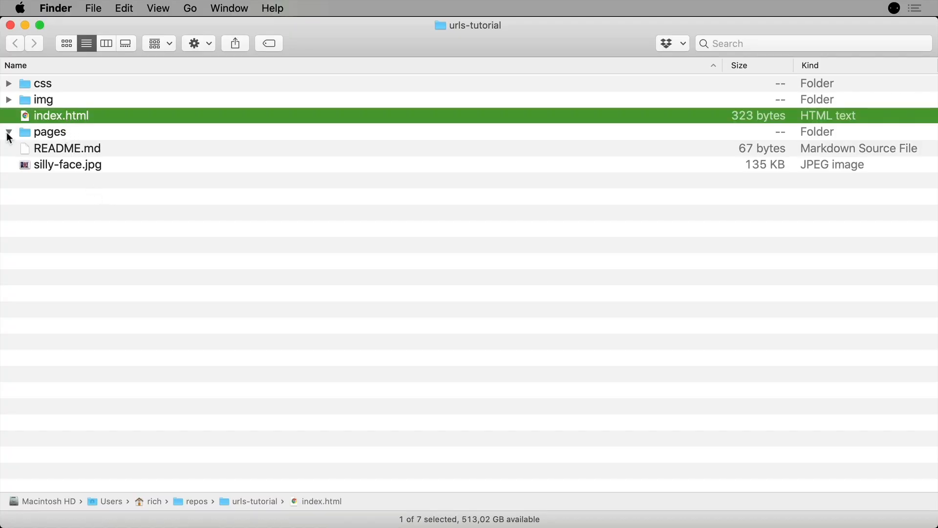
left_click(9, 132)
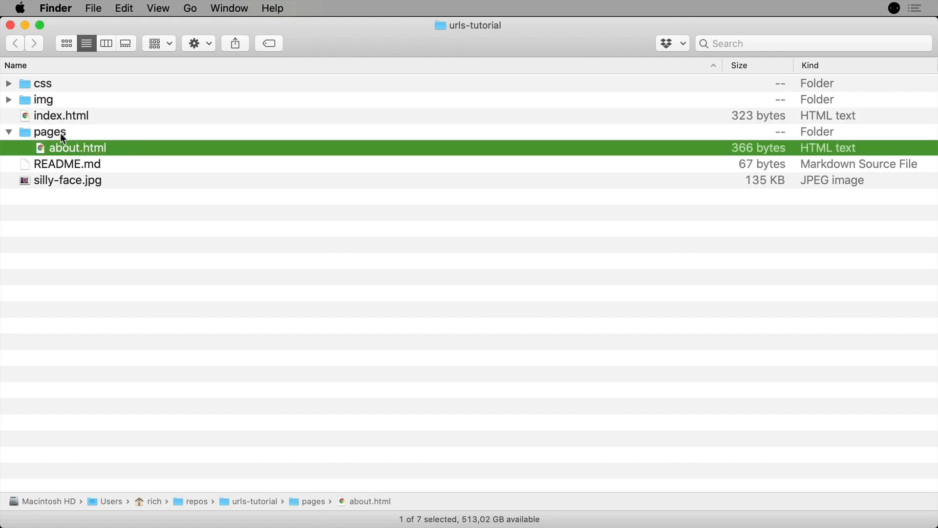
mouse_move(79, 156)
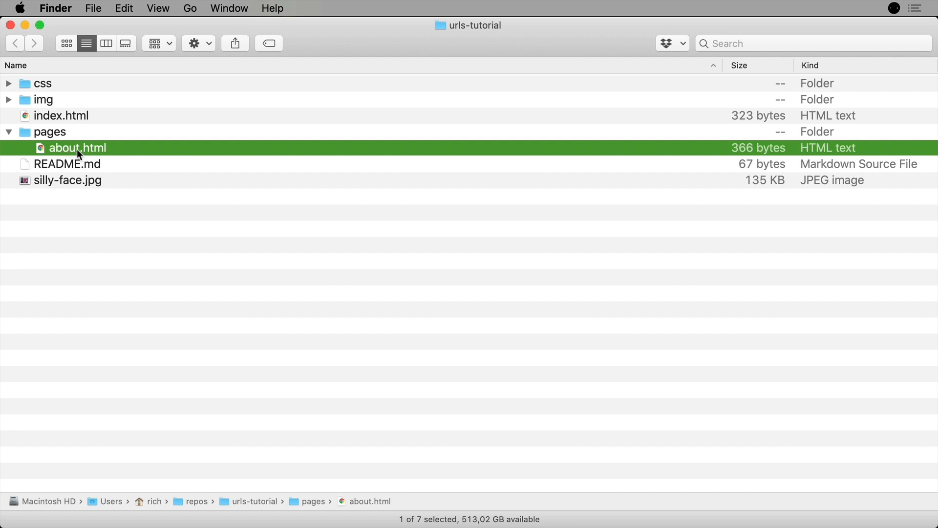
left_click(60, 116)
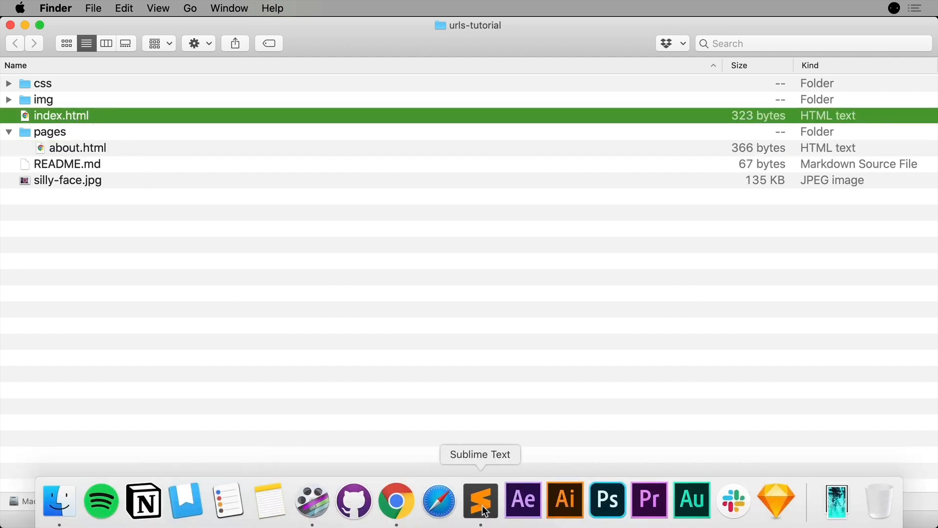
left_click(479, 499)
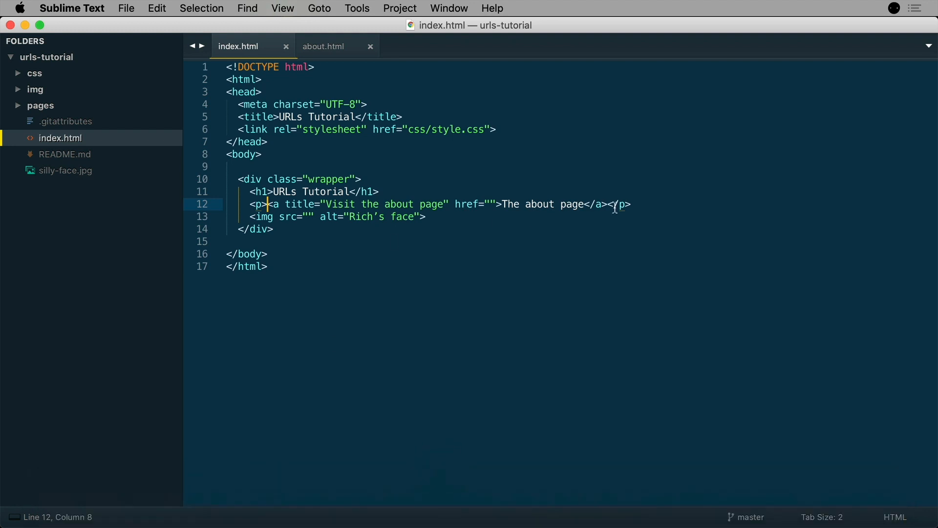
Step: Point index.html's about-page link href to the pages/ folder path toward about.html
left_click_drag(271, 204, 606, 204)
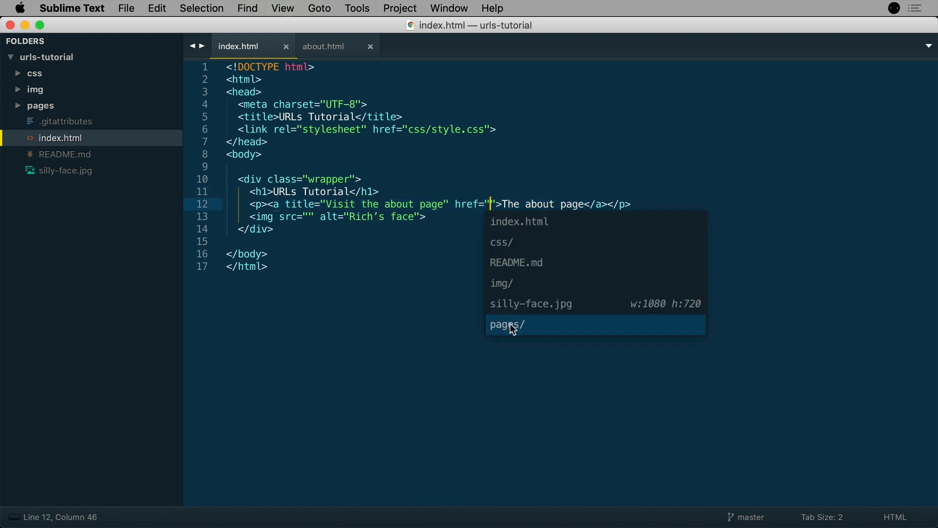
left_click(507, 324)
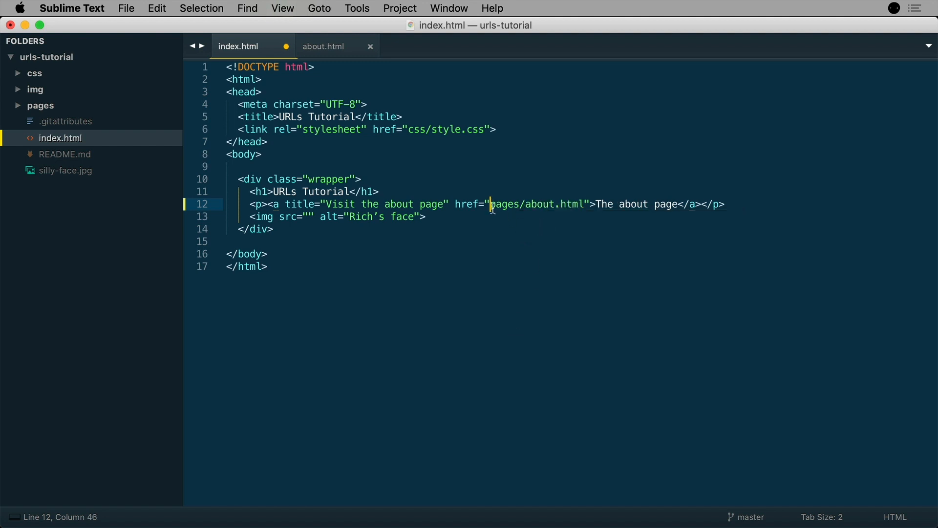
type("/")
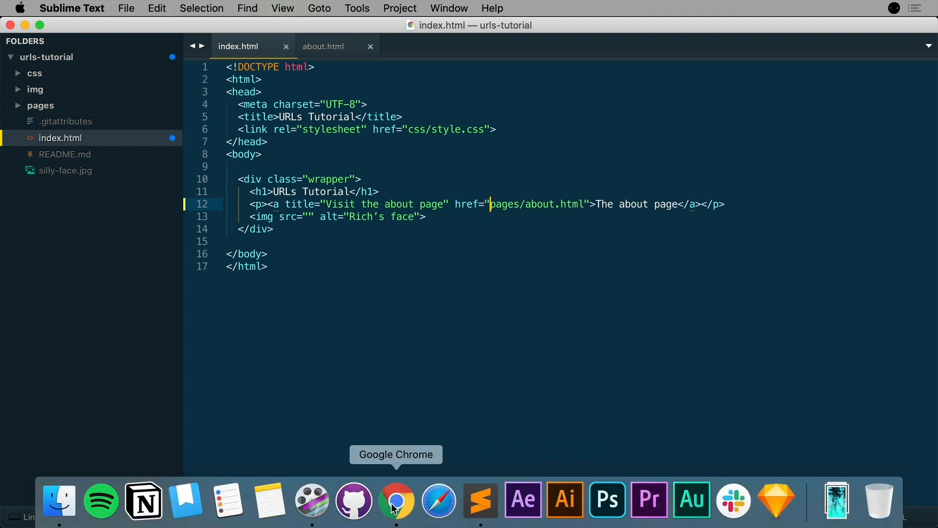
Step: Preview index.html in Chrome and follow 'The about page' link to pages/about.html
left_click(395, 499)
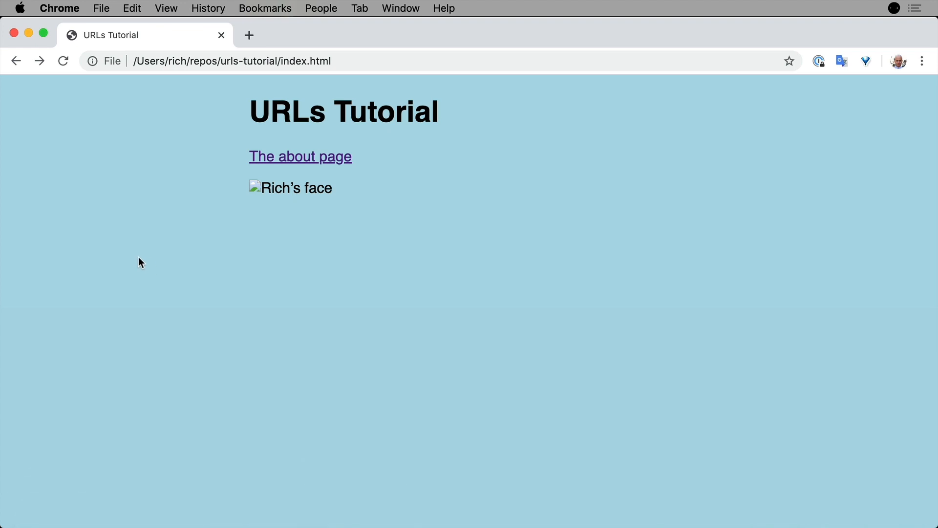
mouse_move(278, 193)
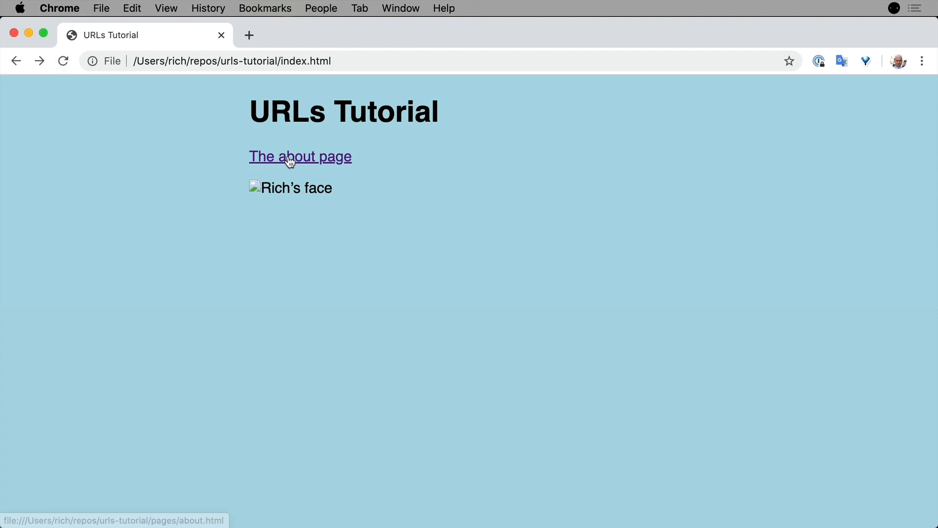
left_click(300, 157)
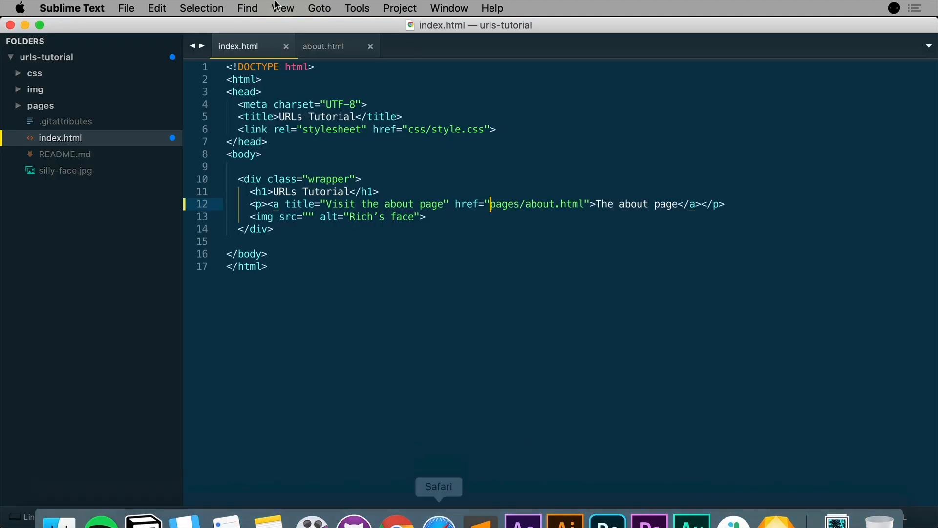
Step: Set about.html's home-page link href to ../index.html using the path autocomplete
left_click(323, 46)
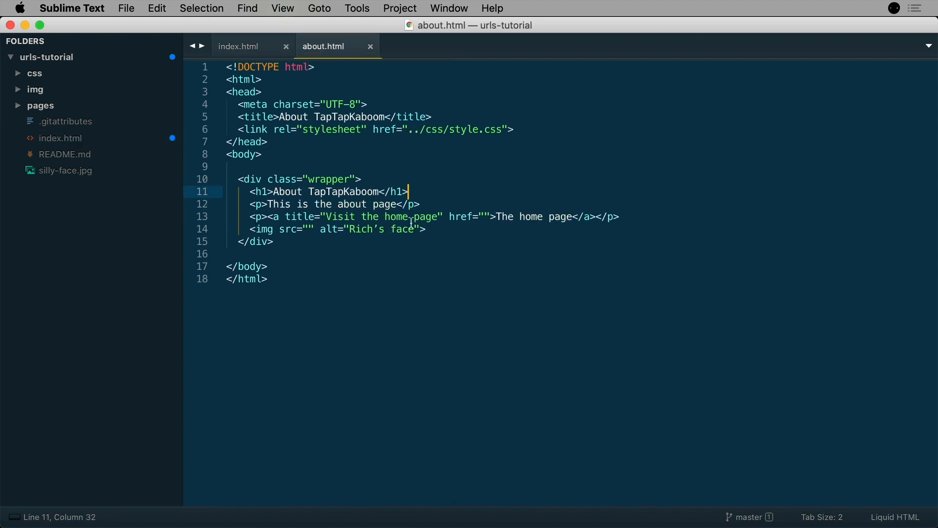
left_click(485, 217)
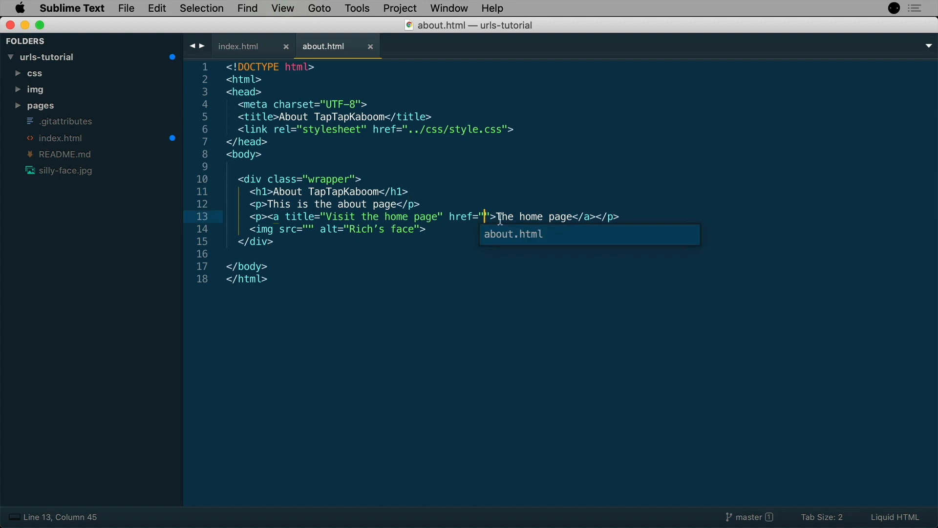
type("../")
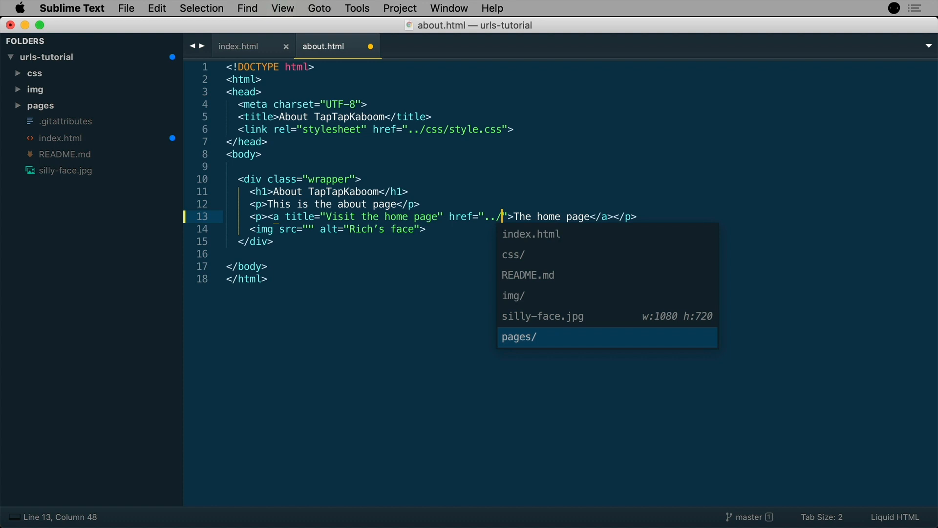
key("up")
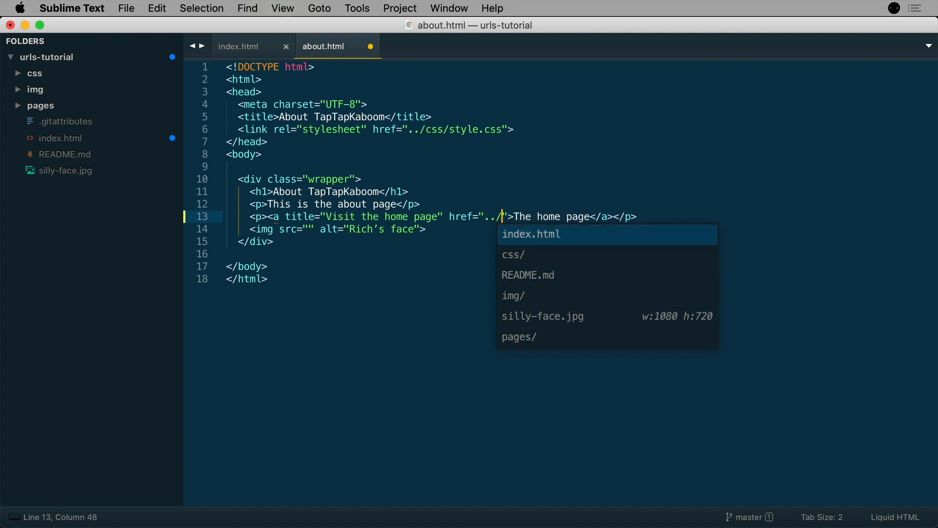
key("Tab")
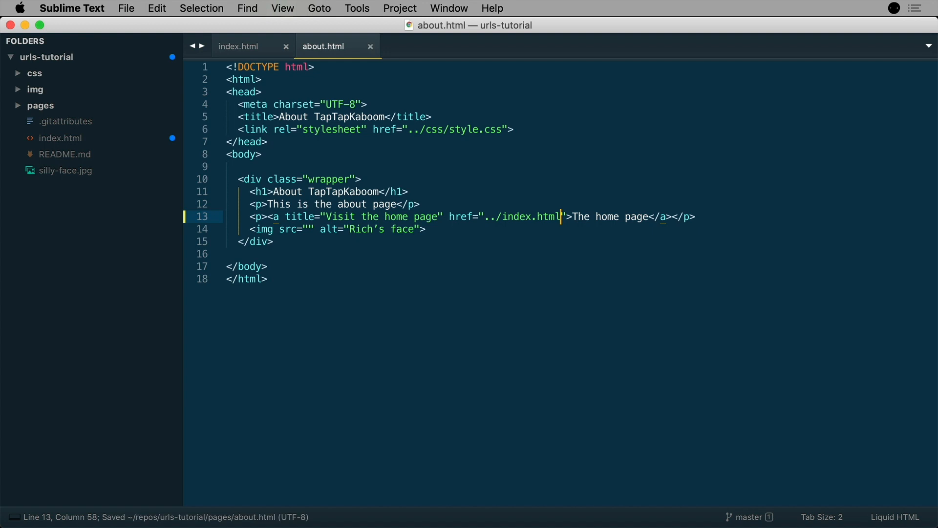
mouse_move(480, 496)
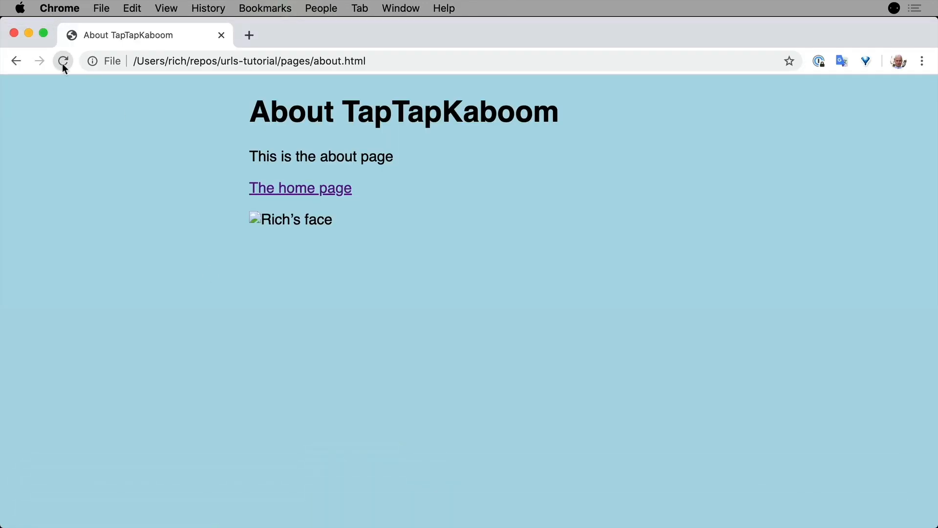
Step: Reload the about page in Chrome and follow 'The home page' link back to index.html
left_click(299, 187)
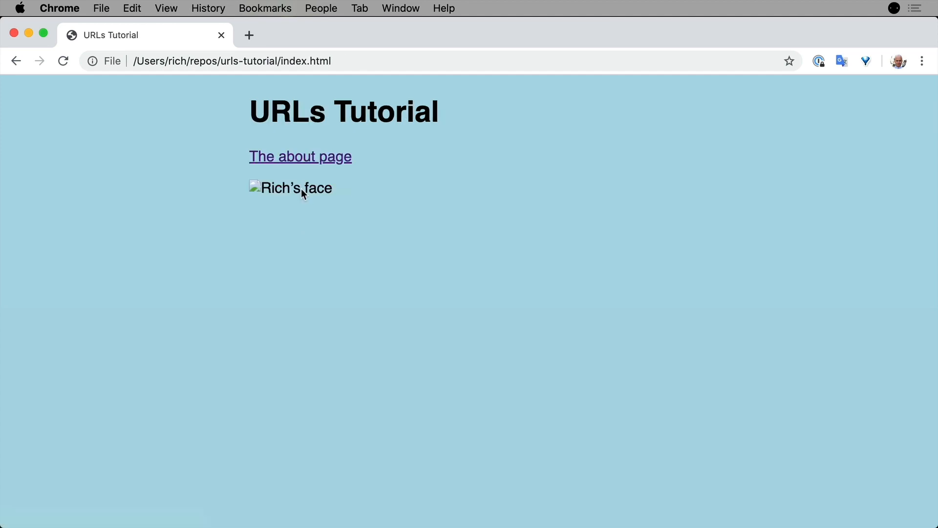
left_click(300, 156)
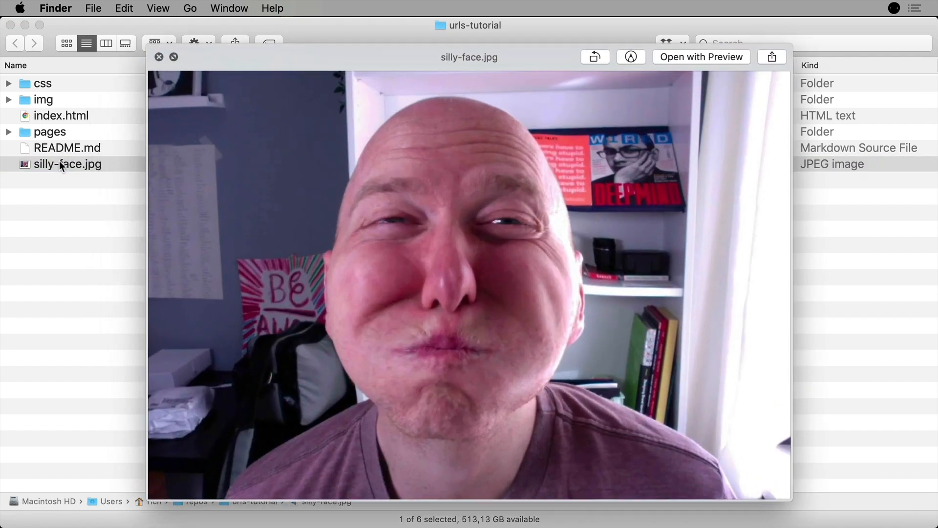
Step: Close the silly-face.jpg preview, then Quick Look frog-face.jpg from the img folder and close it
left_click(160, 57)
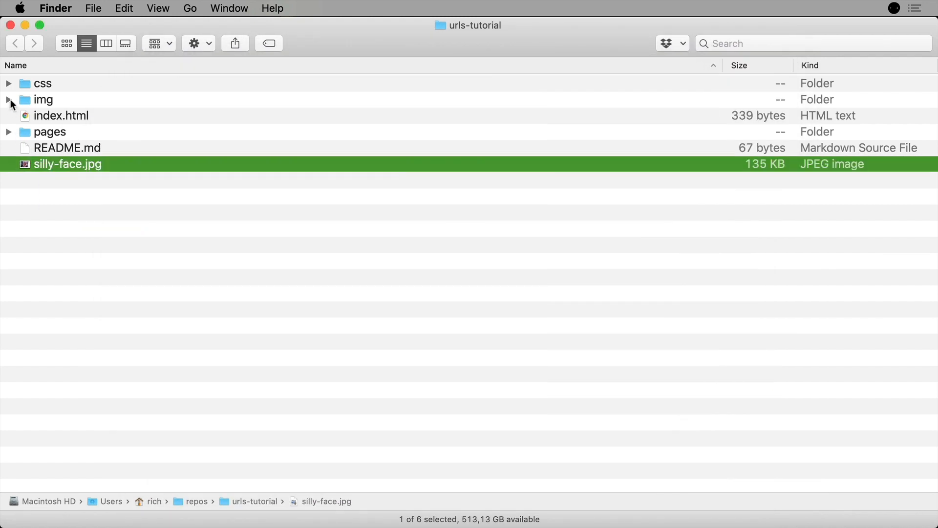
left_click(9, 100)
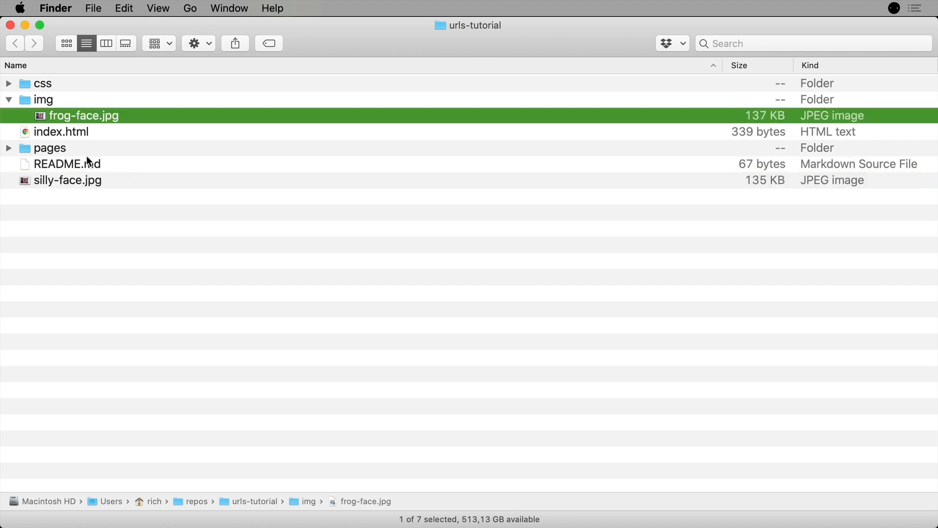
key("space")
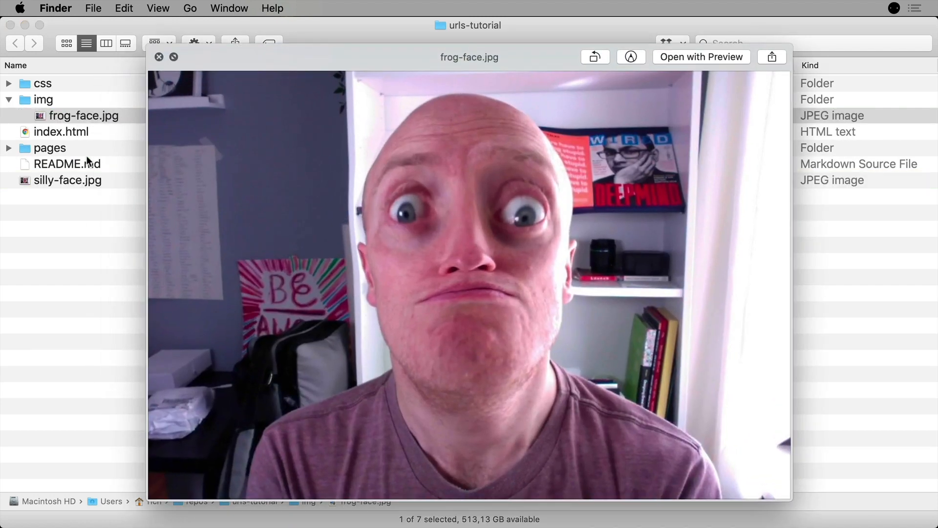
left_click(158, 57)
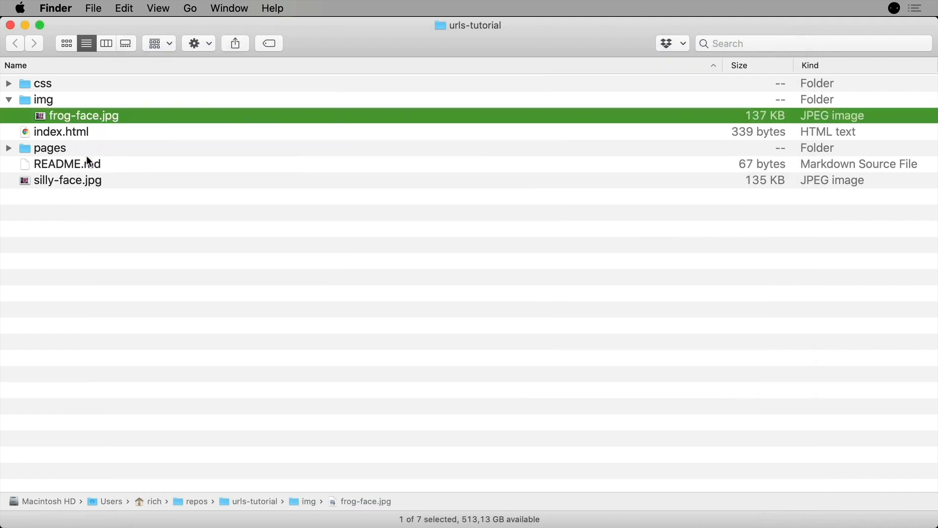
mouse_move(480, 499)
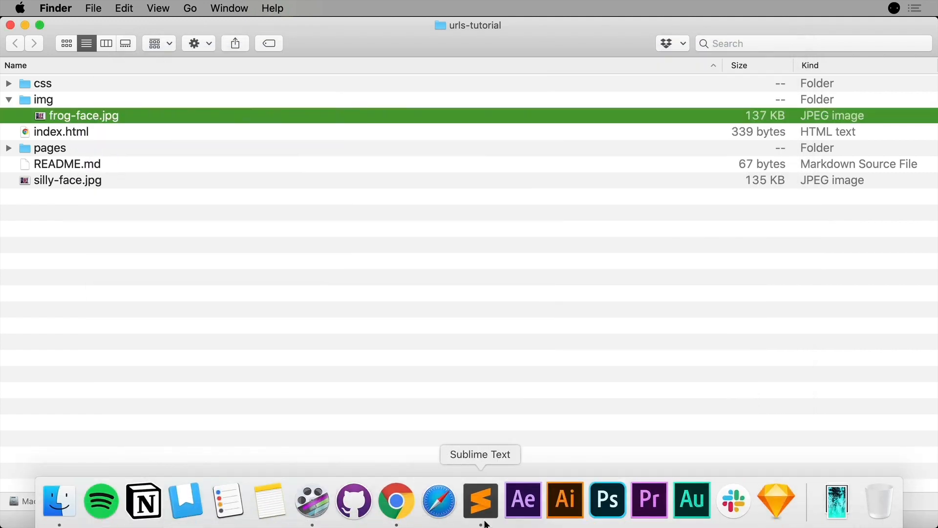
Step: Collapse the img and pages folders and set index.html's img src to silly-face.jpg
left_click(479, 500)
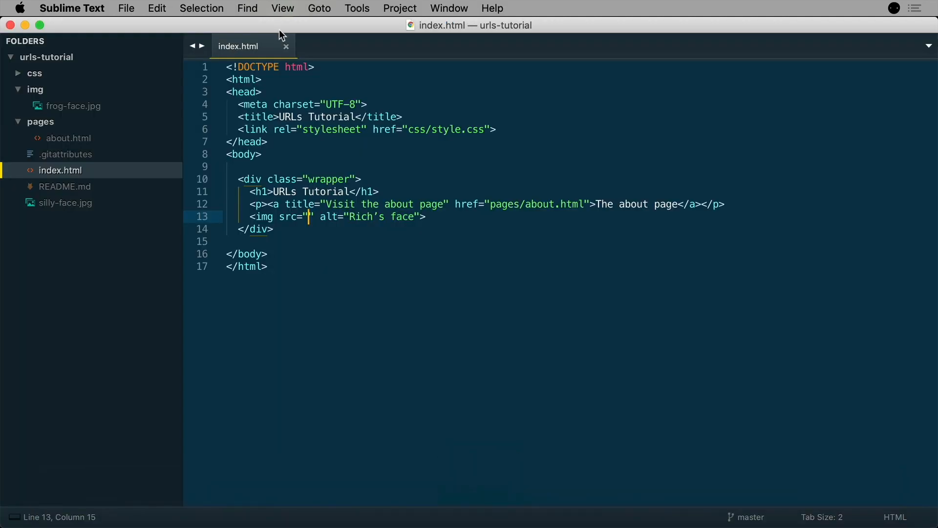
left_click(18, 89)
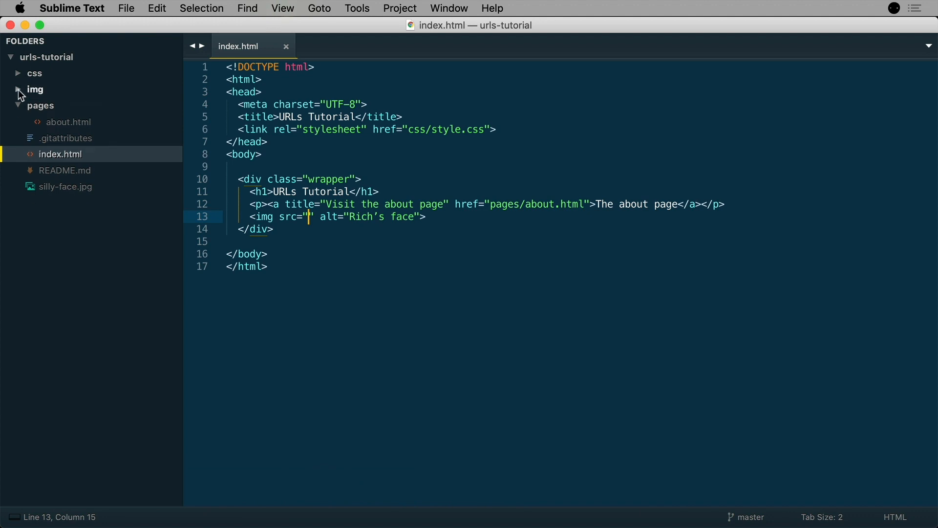
left_click(18, 106)
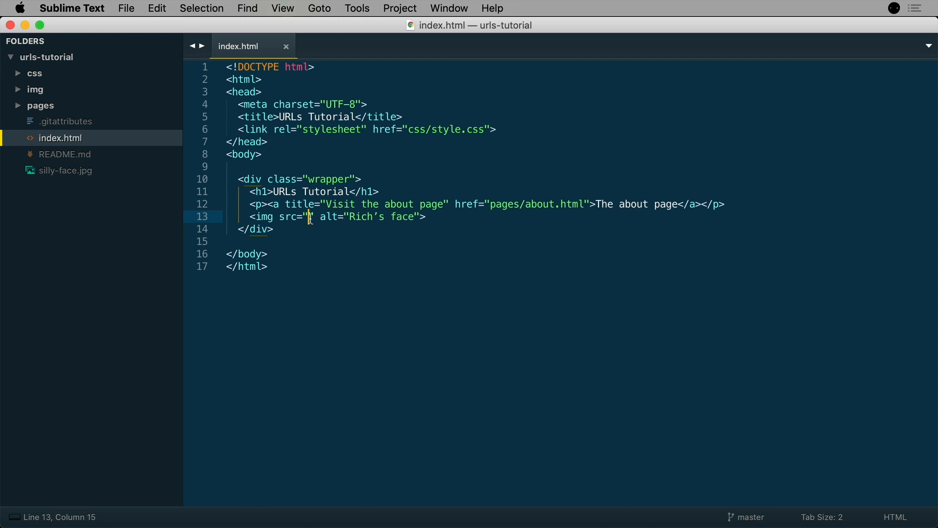
mouse_move(67, 180)
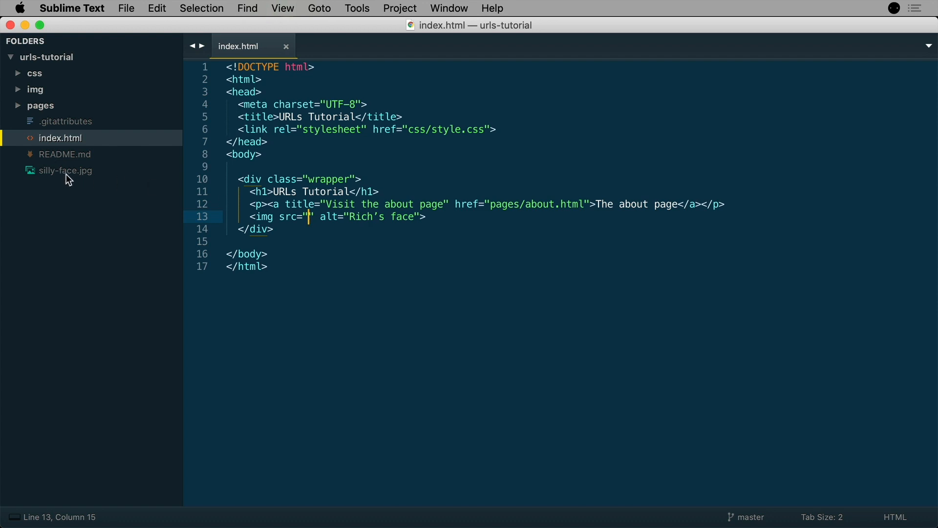
type("si")
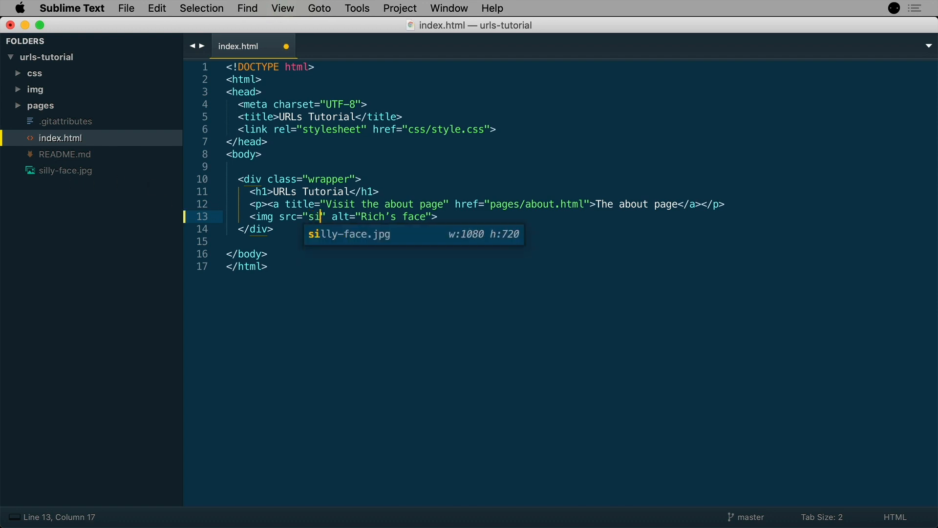
key("Tab")
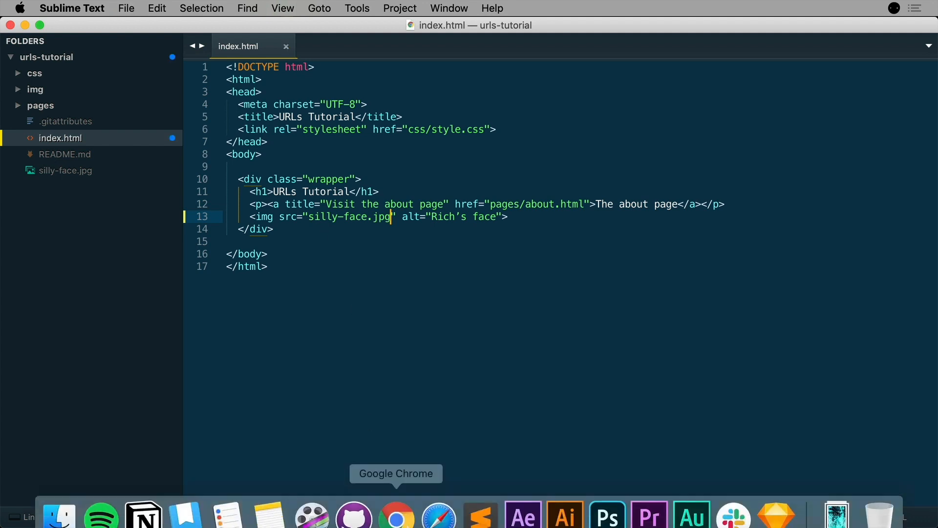
Step: Reload the URLs Tutorial page in Chrome so the silly-face photo appears
left_click(395, 513)
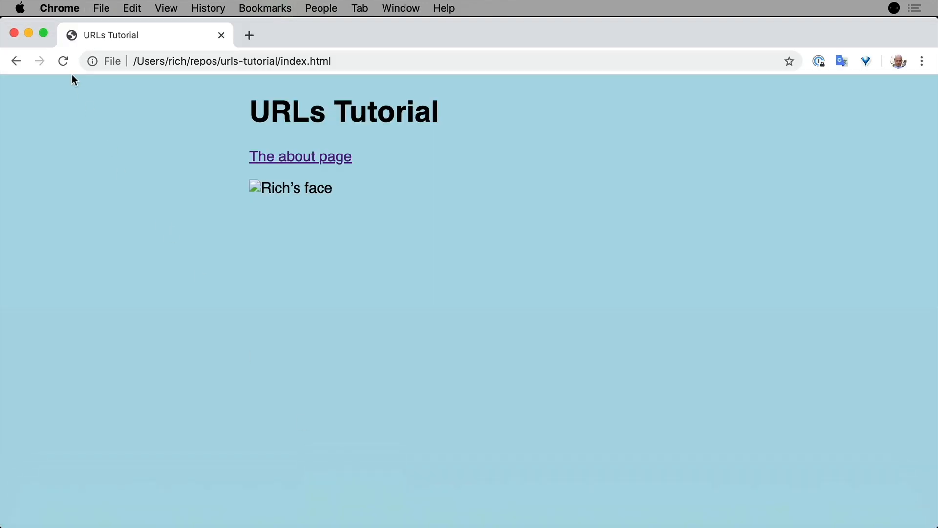
left_click(62, 61)
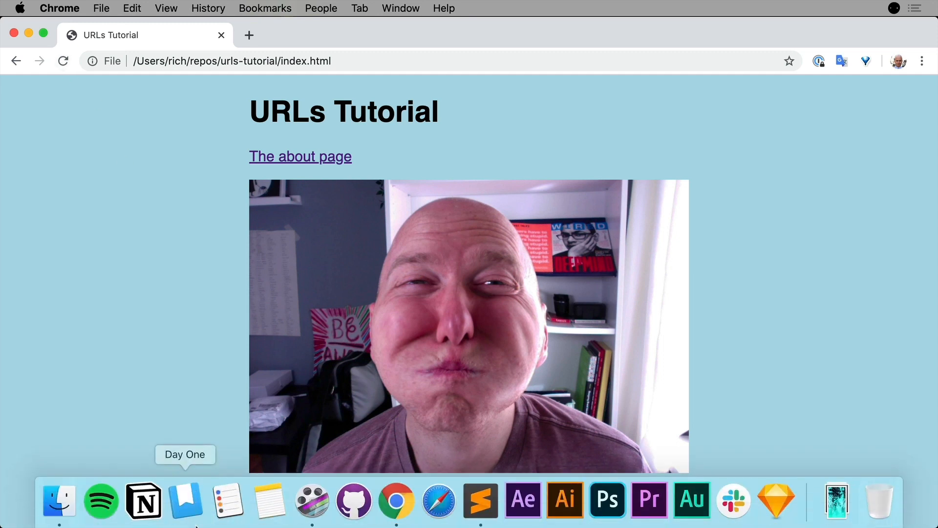
Step: Retype index.html's img src toward img/frog-face.jpg and select the leftover -face.jpg text
left_click(479, 499)
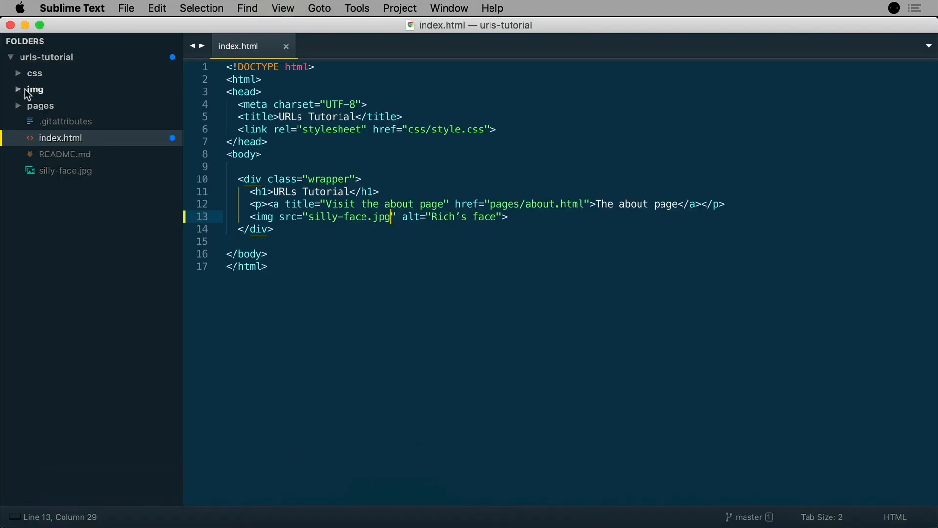
left_click(34, 89)
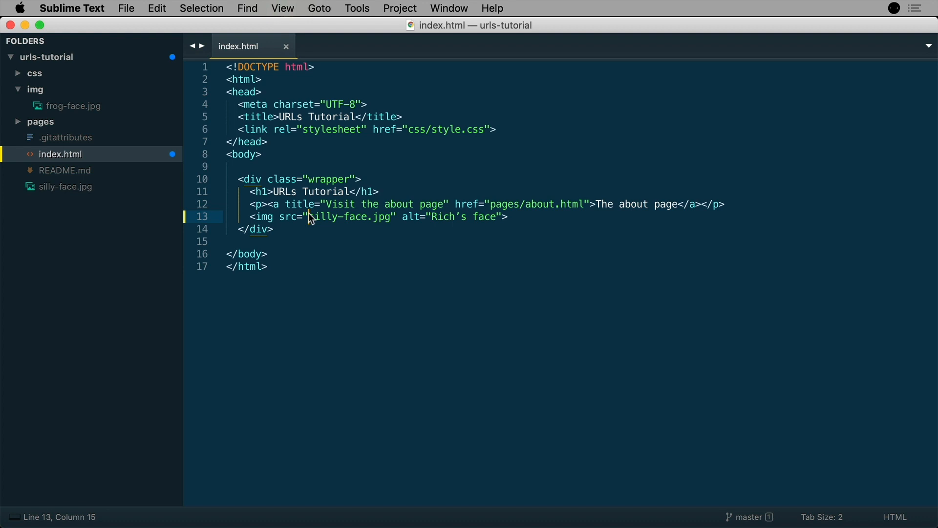
type("img")
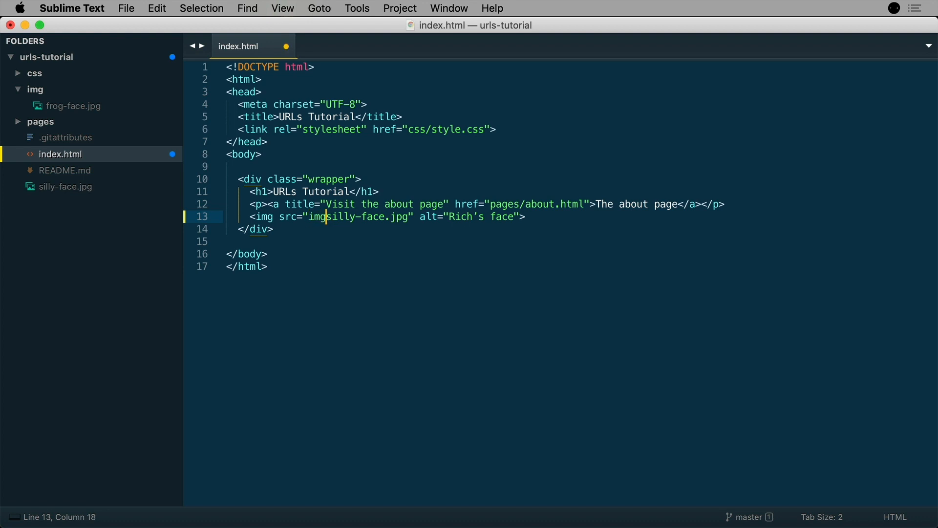
type("/")
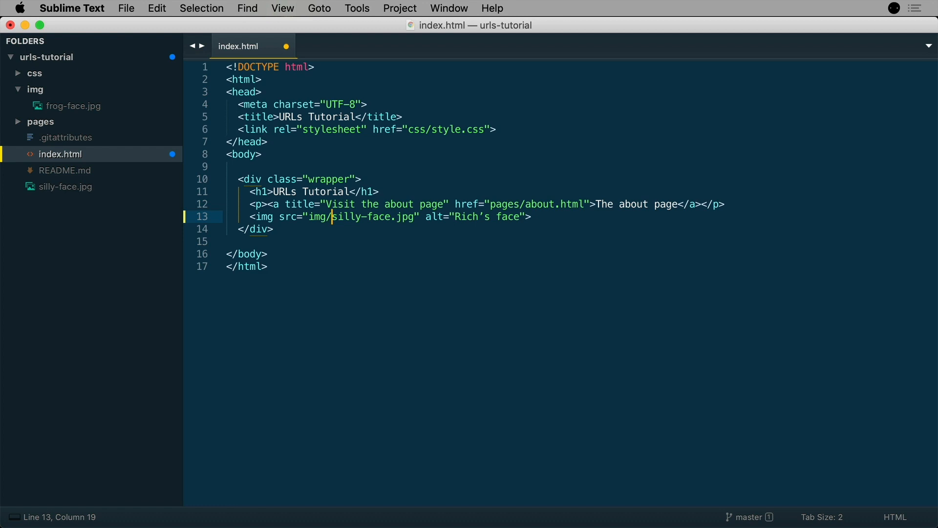
type("frog-face.jpg")
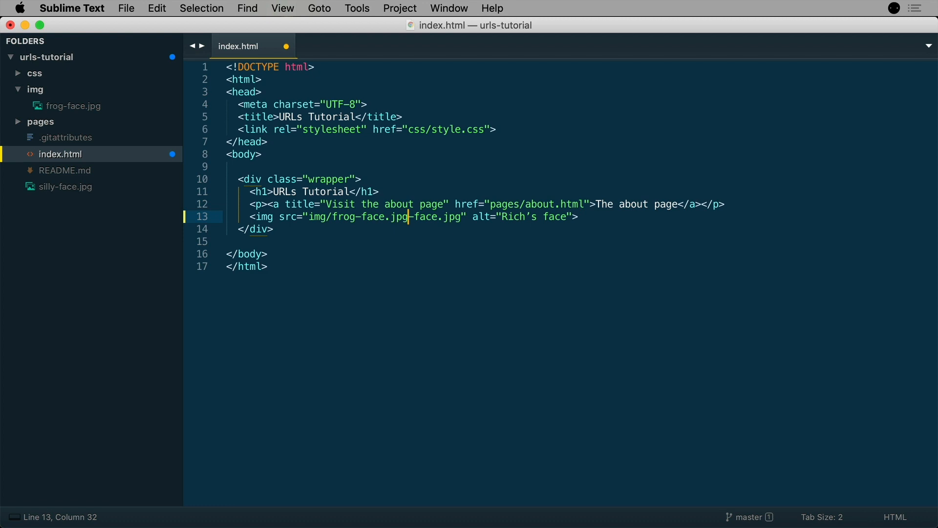
left_click_drag(409, 217, 460, 217)
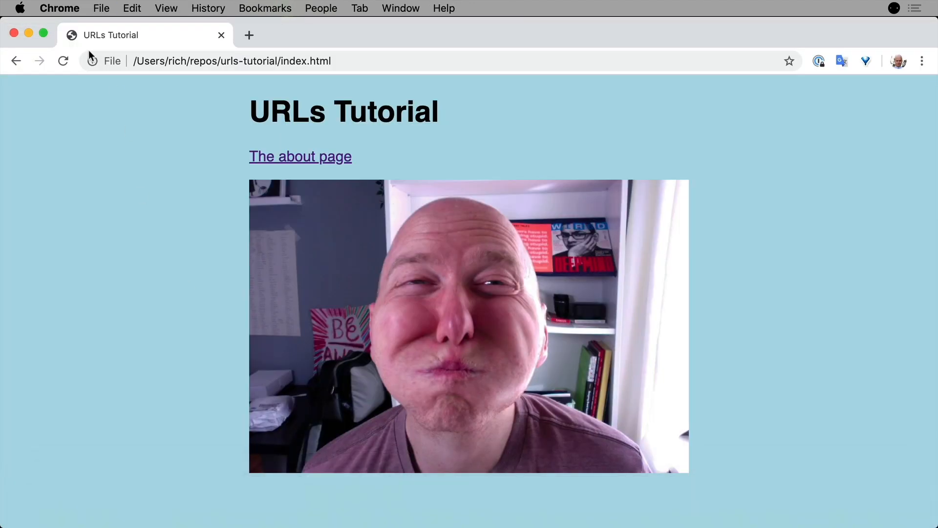
Step: Reload the URLs Tutorial page in Chrome to show the frog-face photo
left_click(64, 60)
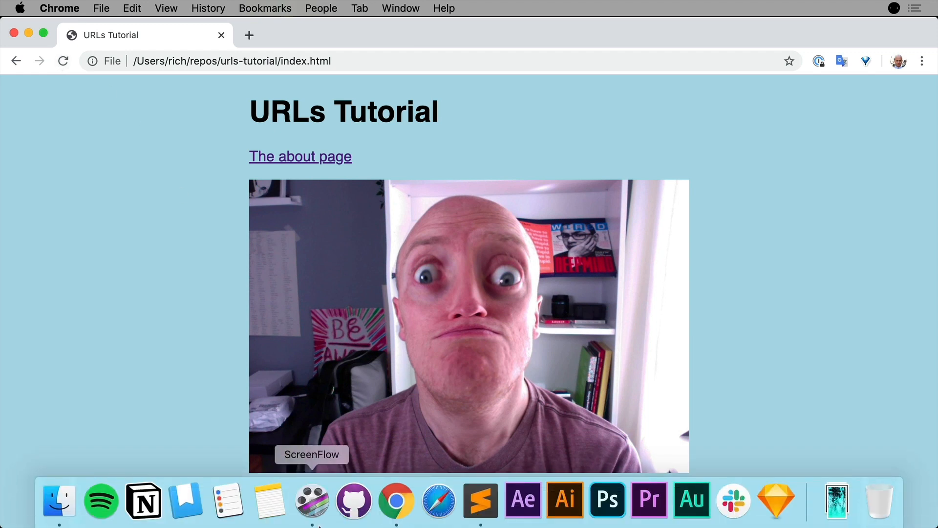
mouse_move(481, 500)
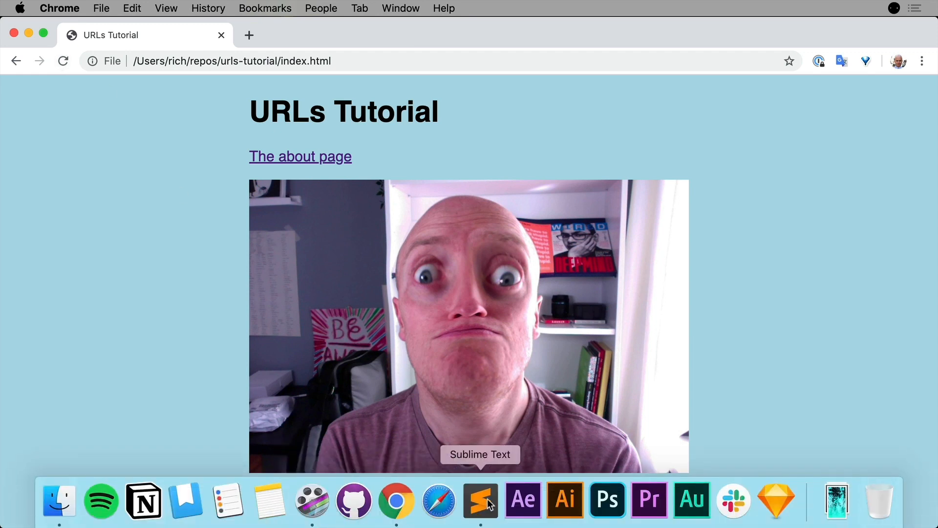
Step: Set about.html's img src to ../silly-face.jpg and save the file
left_click(479, 499)
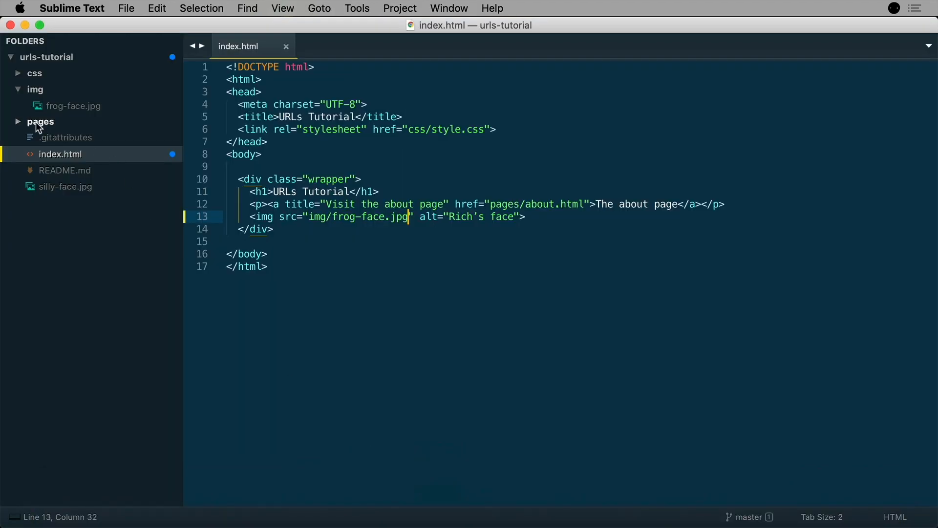
left_click(41, 122)
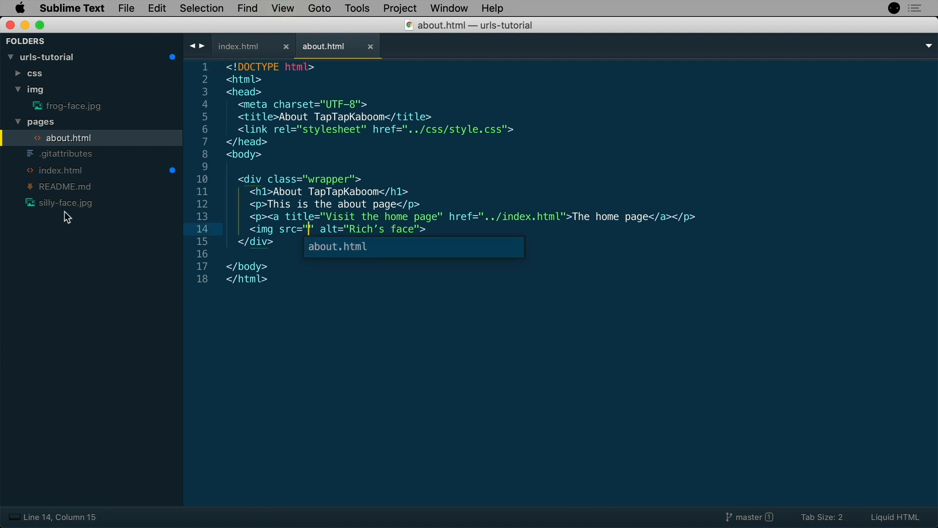
type("..")
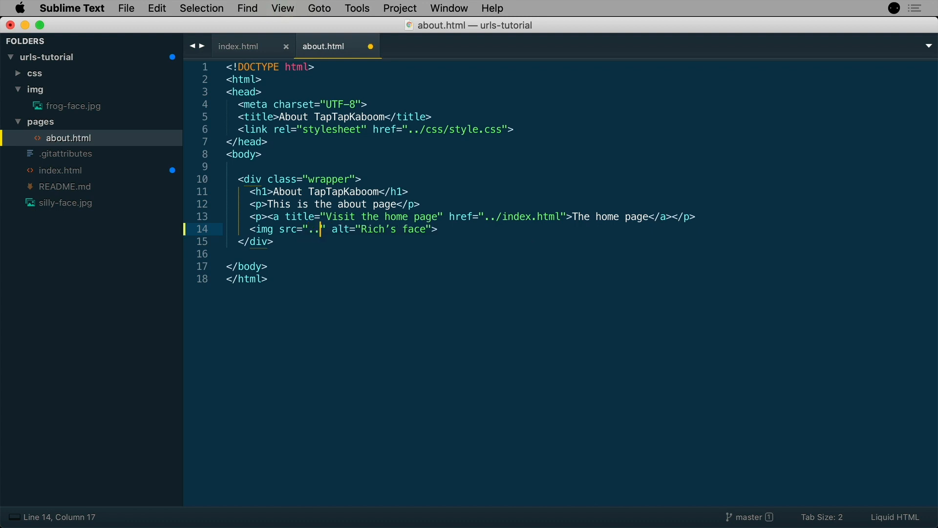
type("/silly-face.jpg")
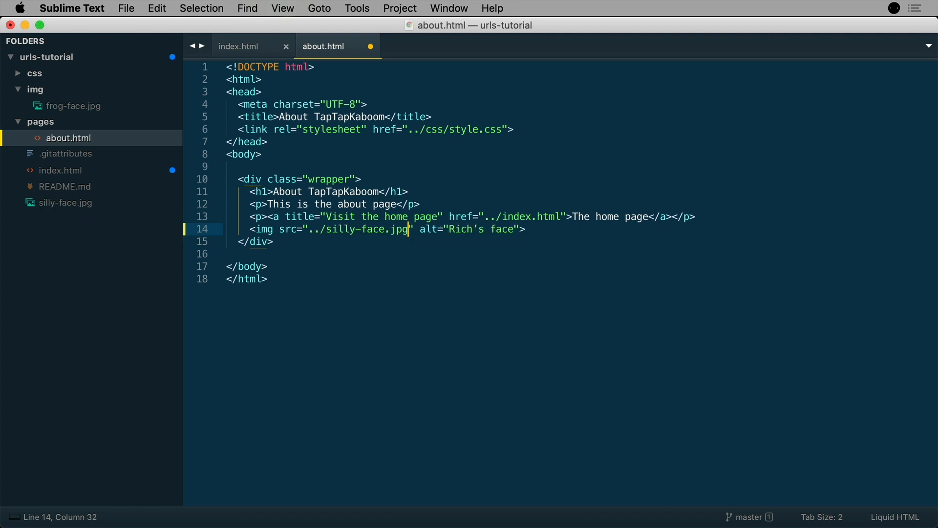
key("cmd+s")
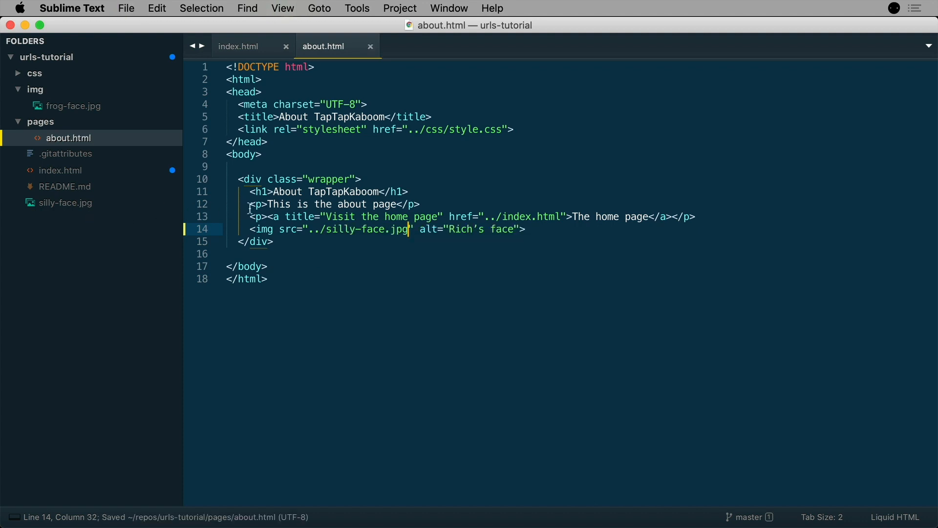
Step: Reload the home page in Chrome and view the about page showing the face photo
left_click(395, 499)
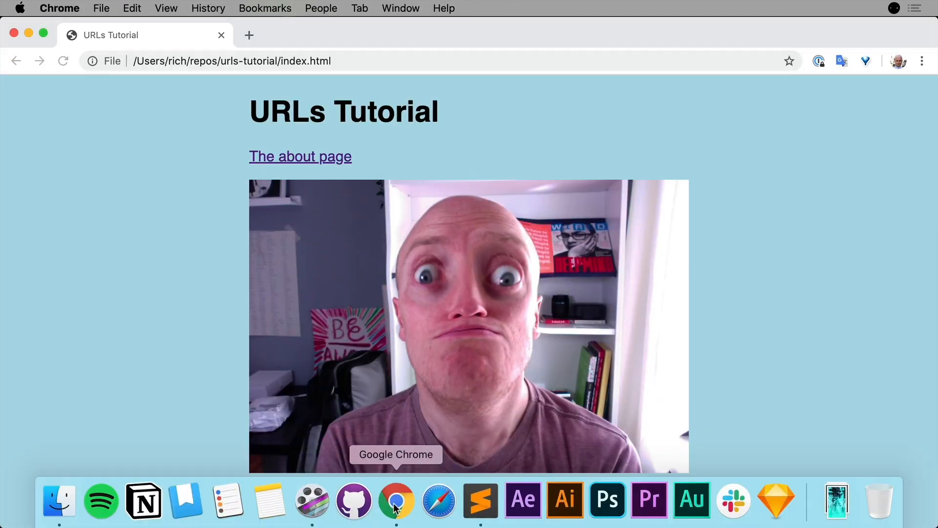
left_click(62, 60)
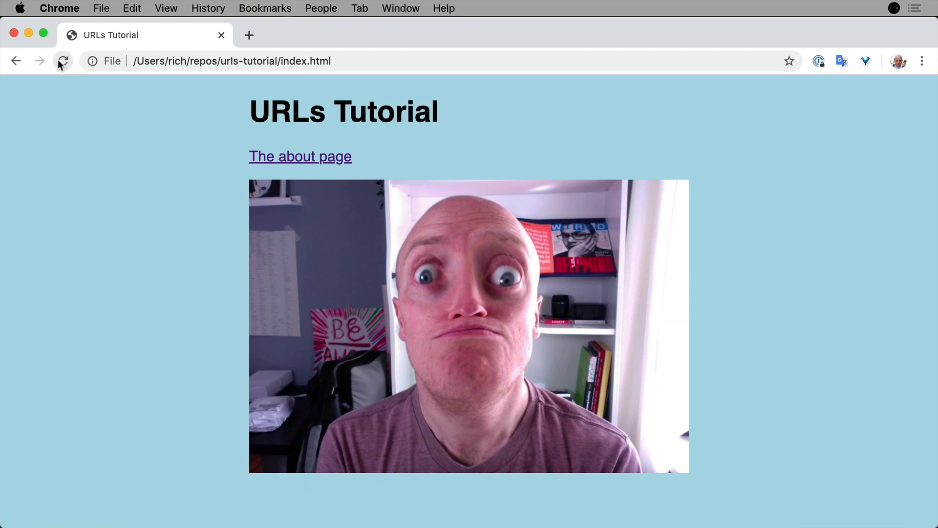
left_click(300, 156)
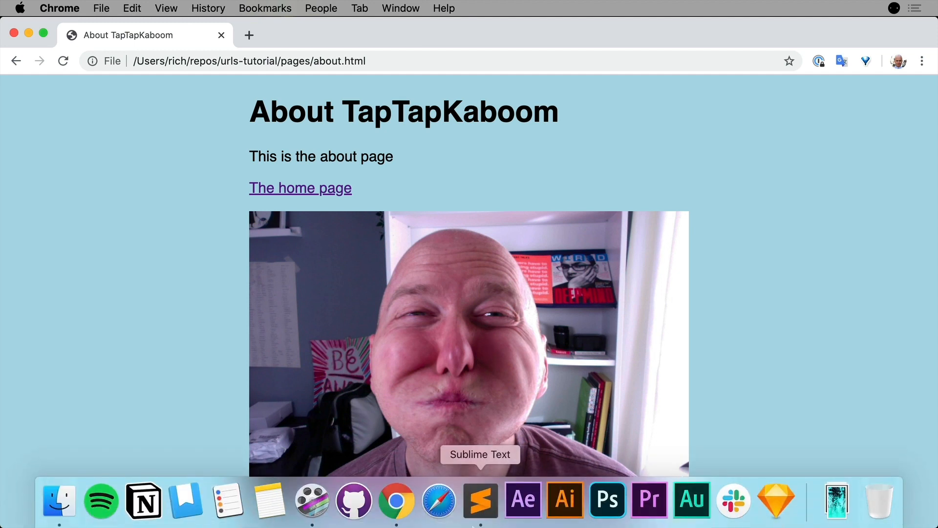
left_click(480, 500)
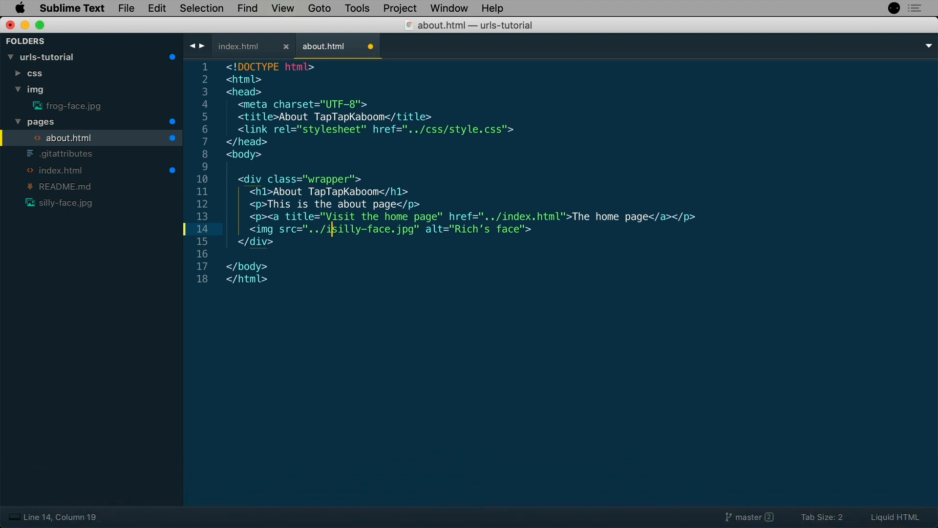
Step: Change about.html's img src to ../img/frog-face.jpg and save
type("mg/frog-face.jpg")
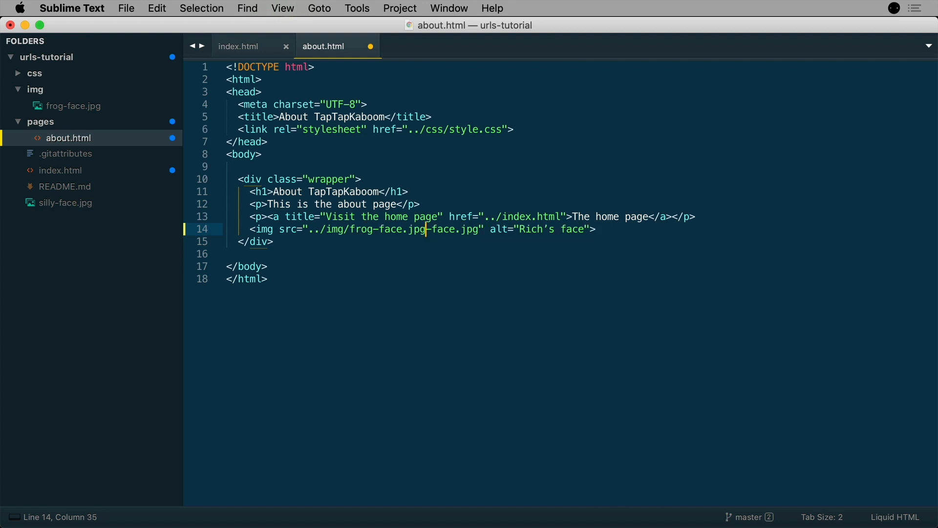
key("cmd+s")
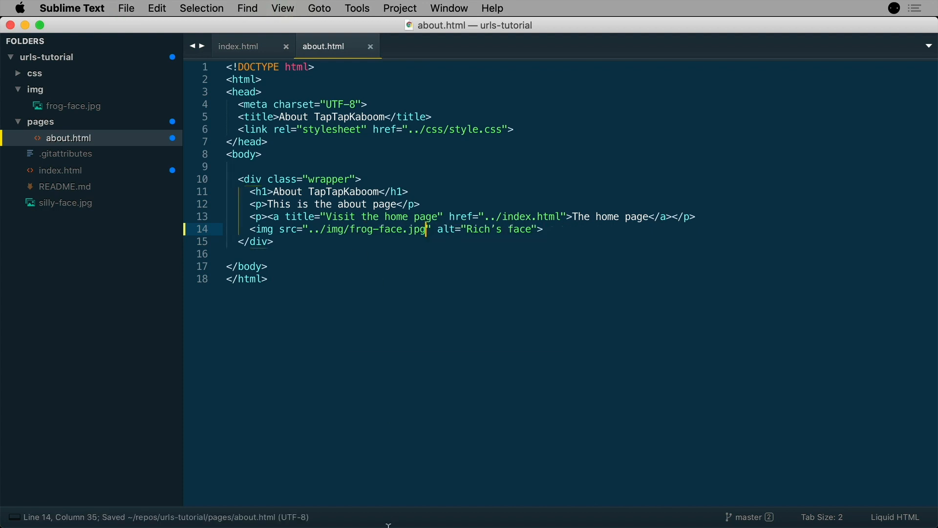
Step: Reload the about page in Chrome to confirm it shows the frog-face photo
left_click(396, 500)
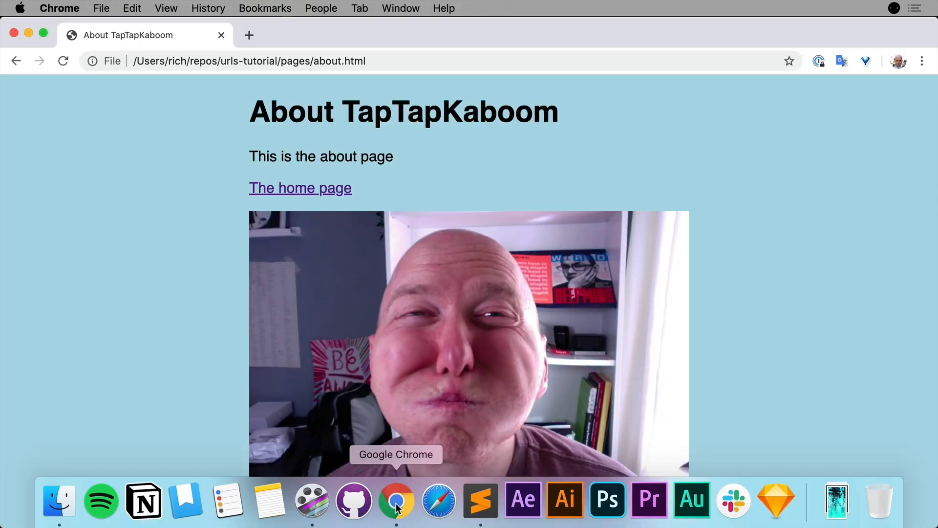
left_click(62, 60)
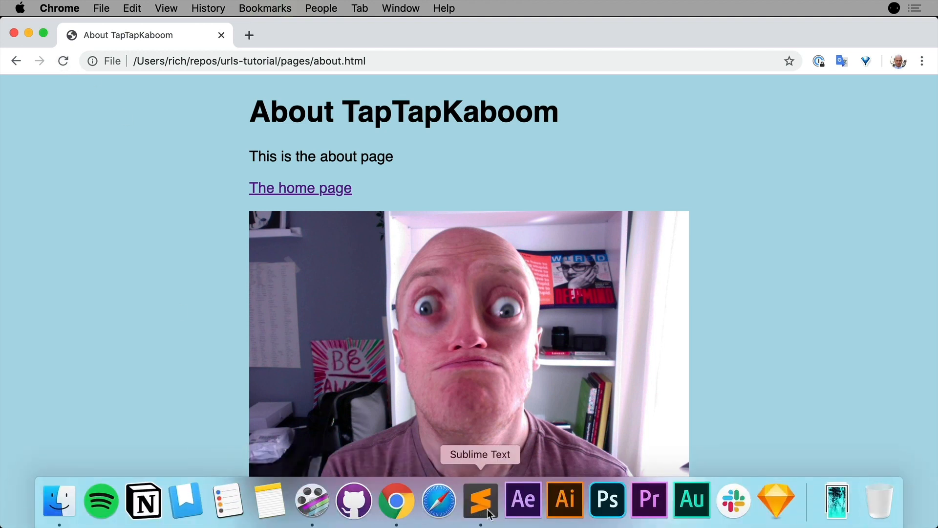
left_click(479, 500)
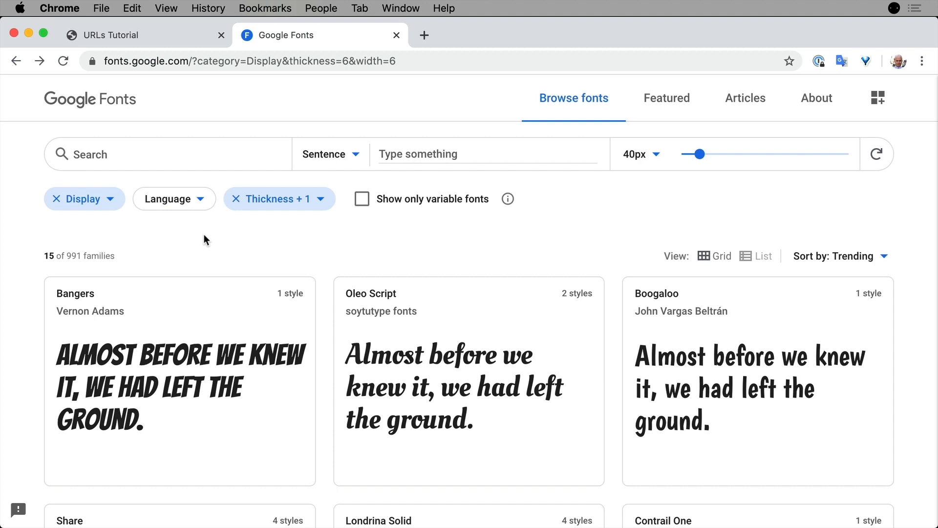
mouse_move(182, 297)
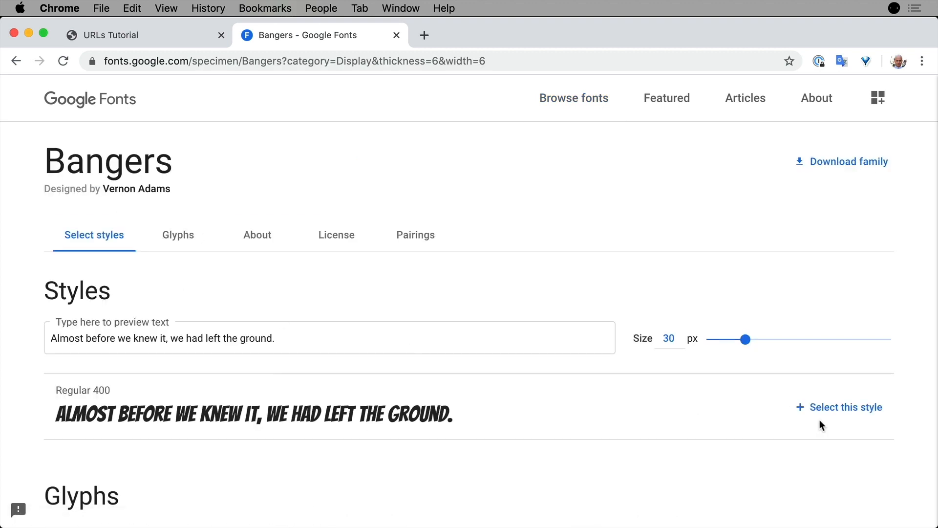
Step: Select the Bangers Regular 400 style on its Google Fonts page
left_click(846, 406)
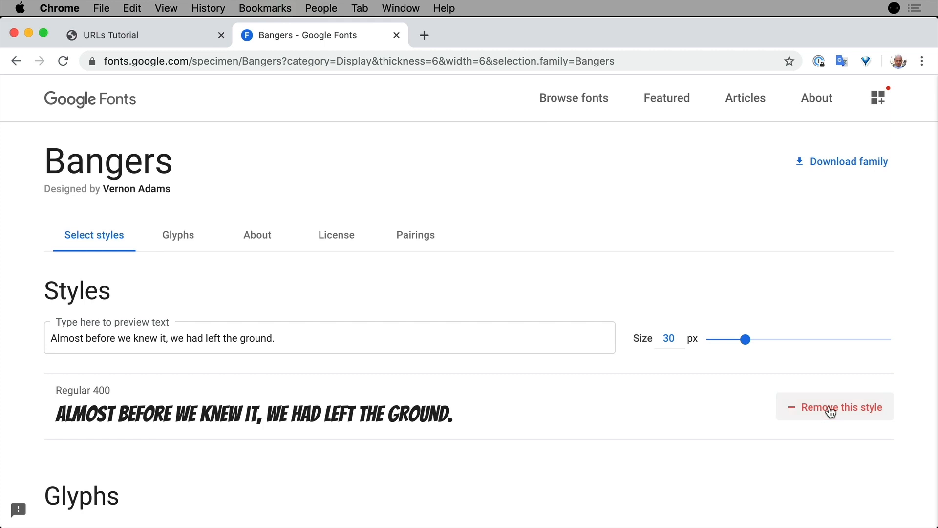
left_click(877, 98)
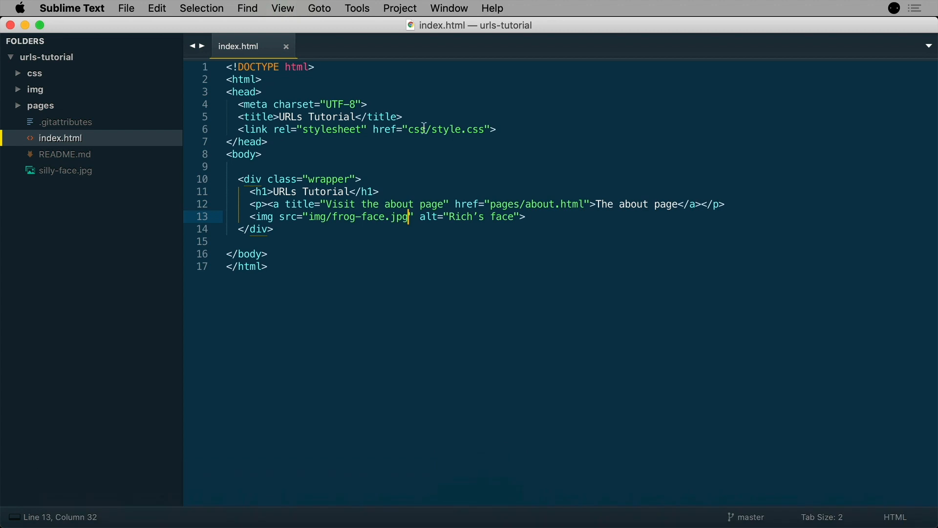
Step: Add the Bangers Google Fonts <link> above css/style.css in index.html's head and save
type("<link href=\"https://fonts.googleapis.com/css2?family=Bangers&display=swap\" rel=\"stylesheet\">")
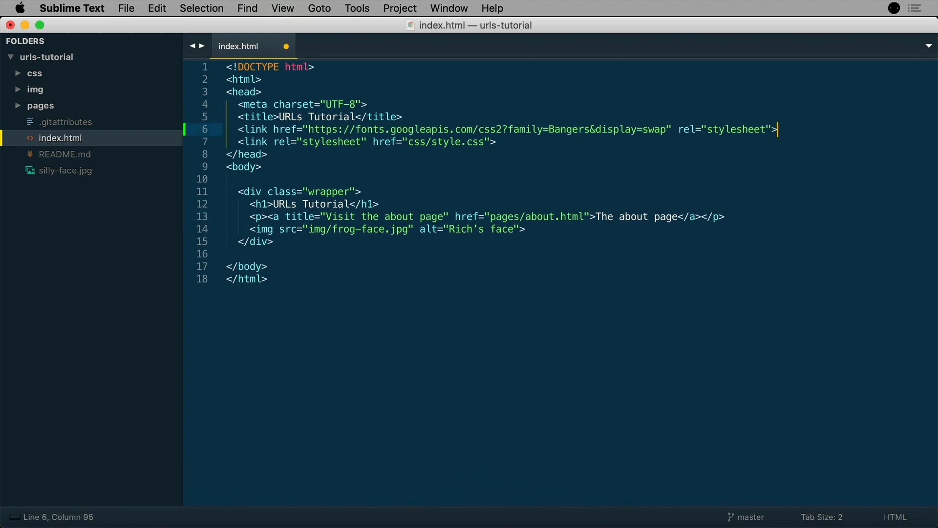
key("cmd+s")
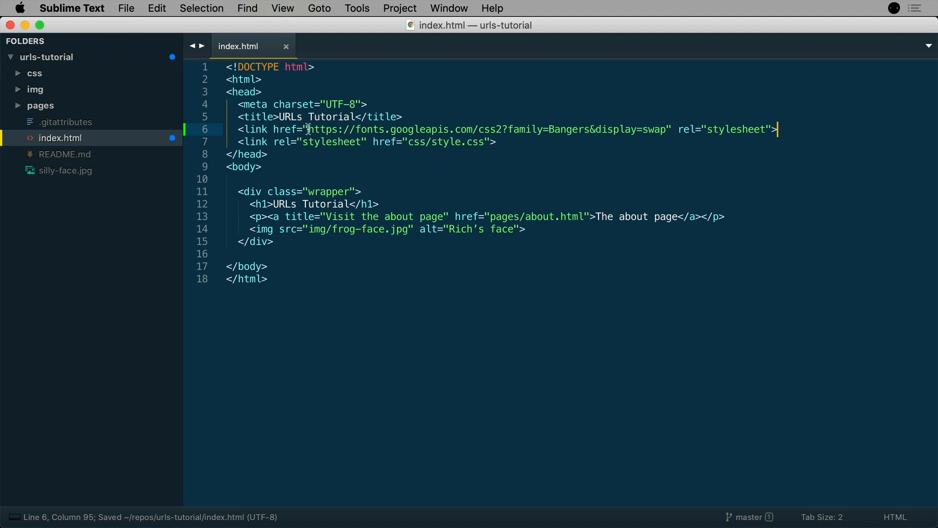
double_click(326, 129)
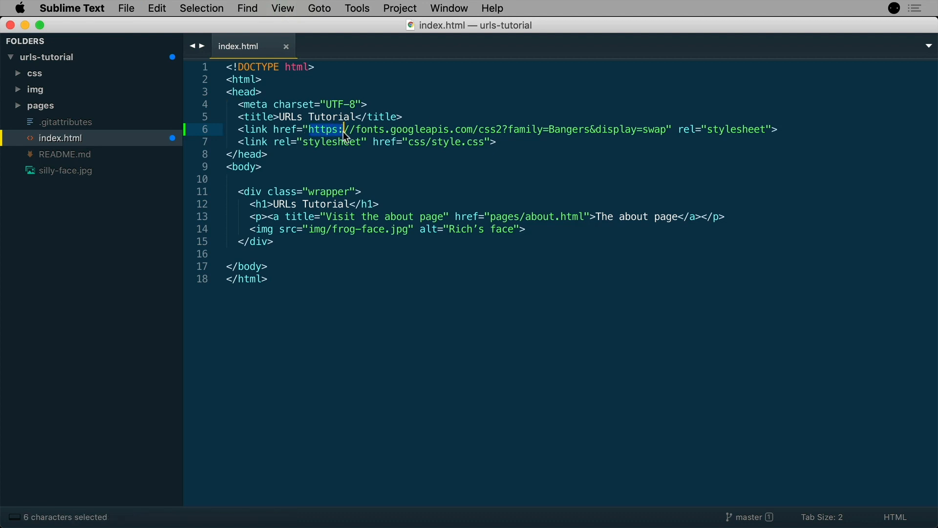